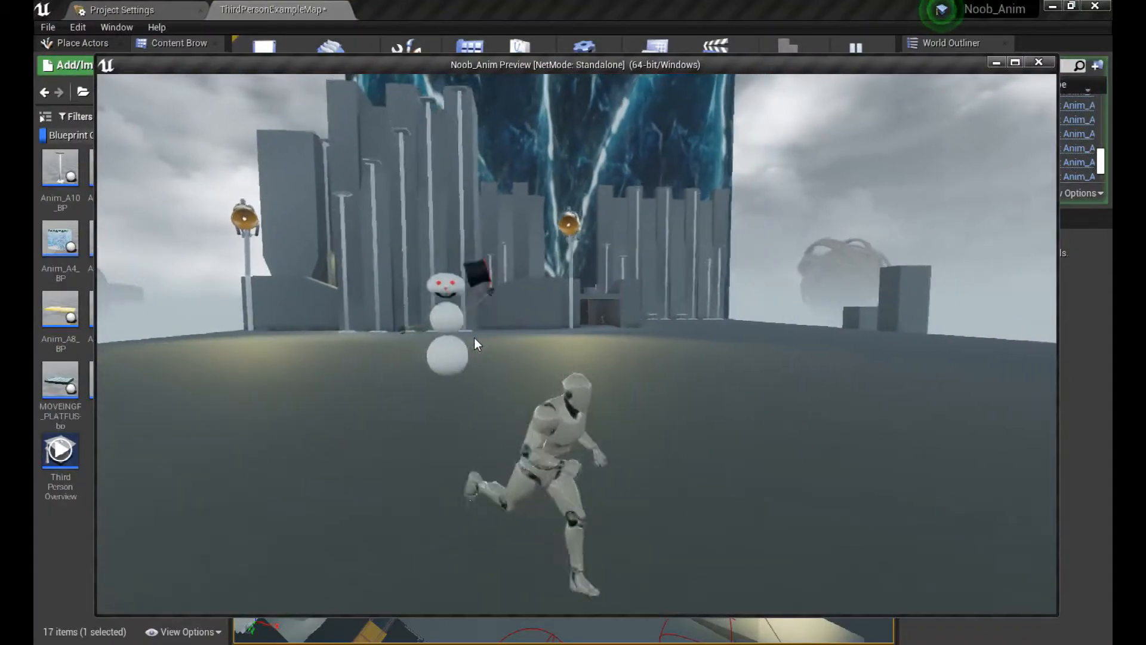
- Stop the running Play-in-Editor game preview
left_click(1038, 62)
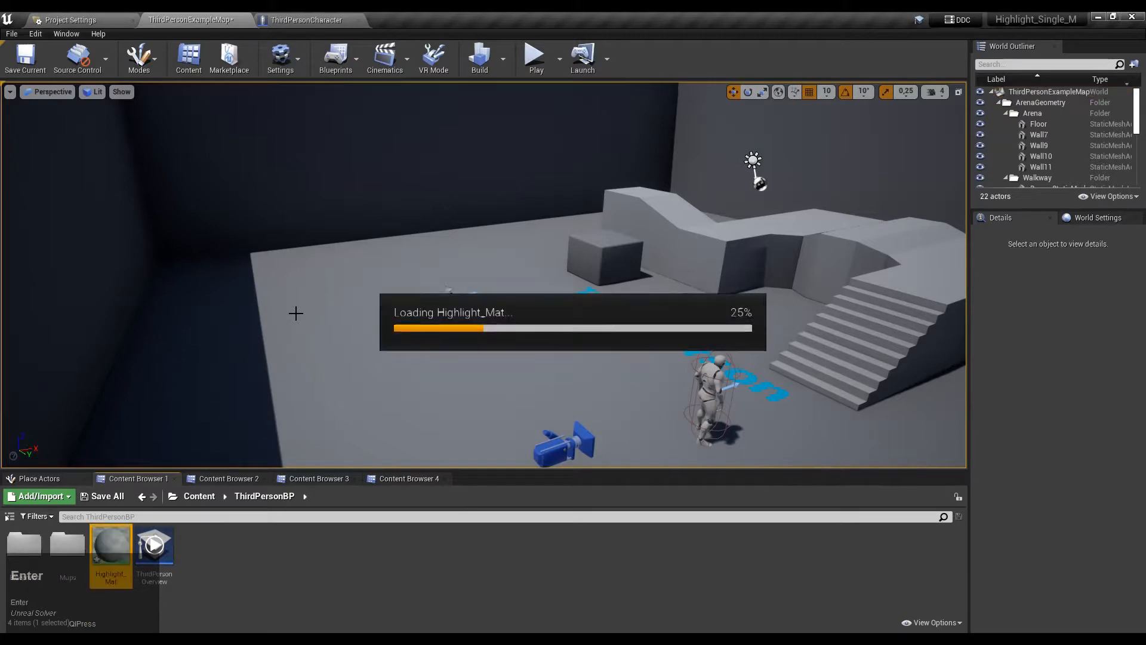
- Give Highlight_Mat a VectorParameter colour, multiplied by a ScalarParameter into Emissive Color
double_click(111, 544)
type("3v")
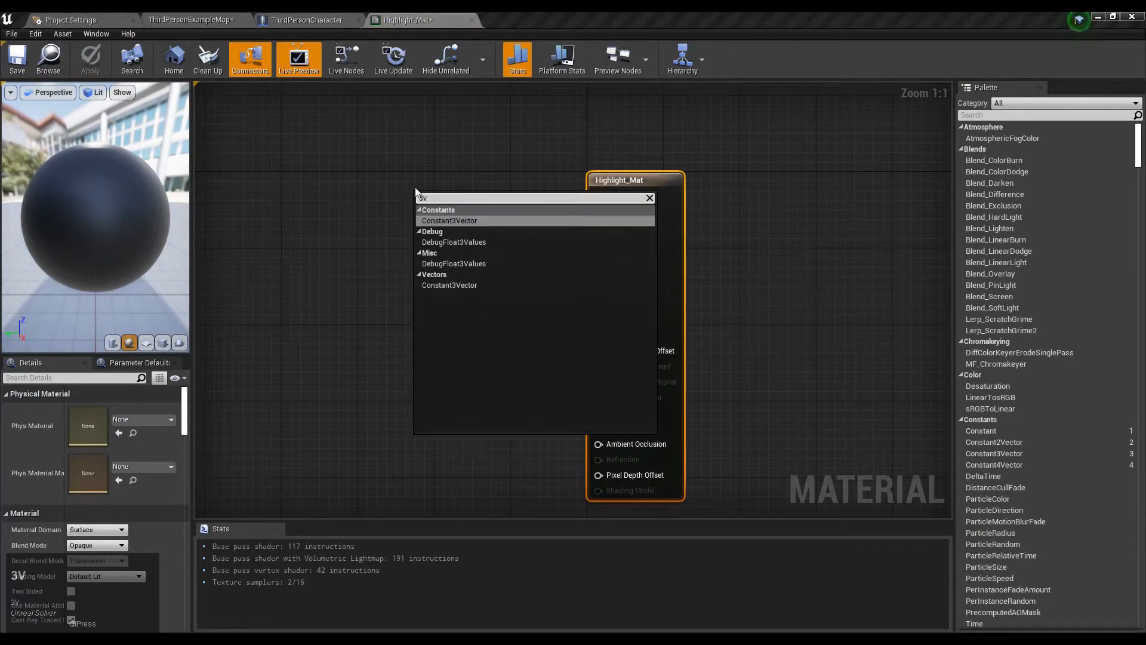
left_click(449, 220)
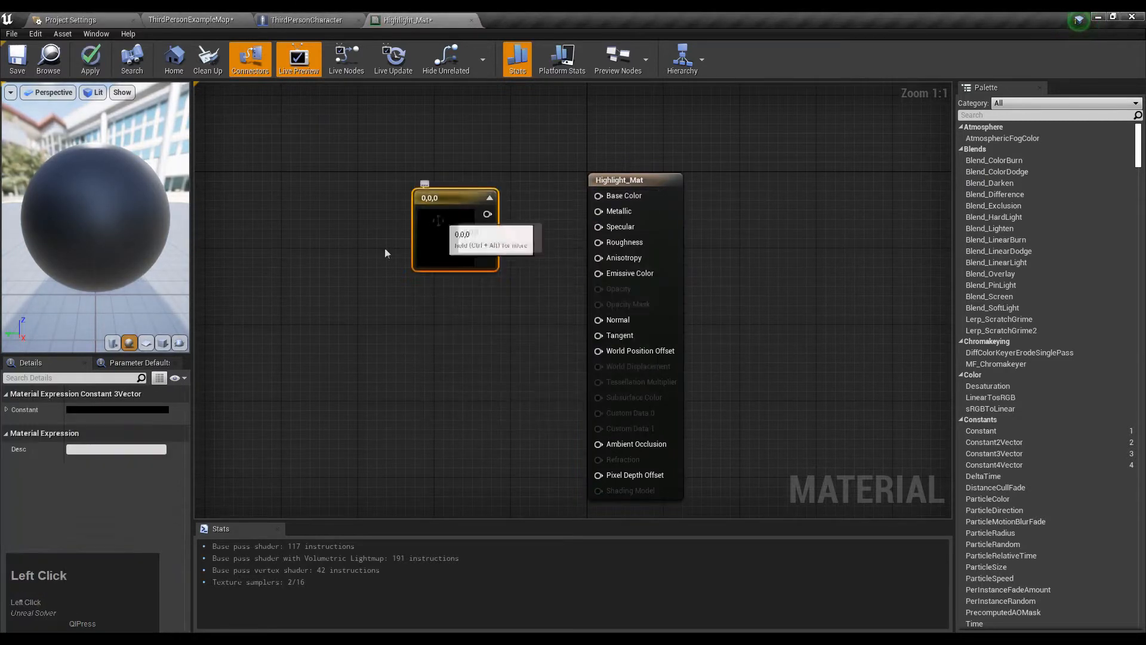
double_click(453, 230)
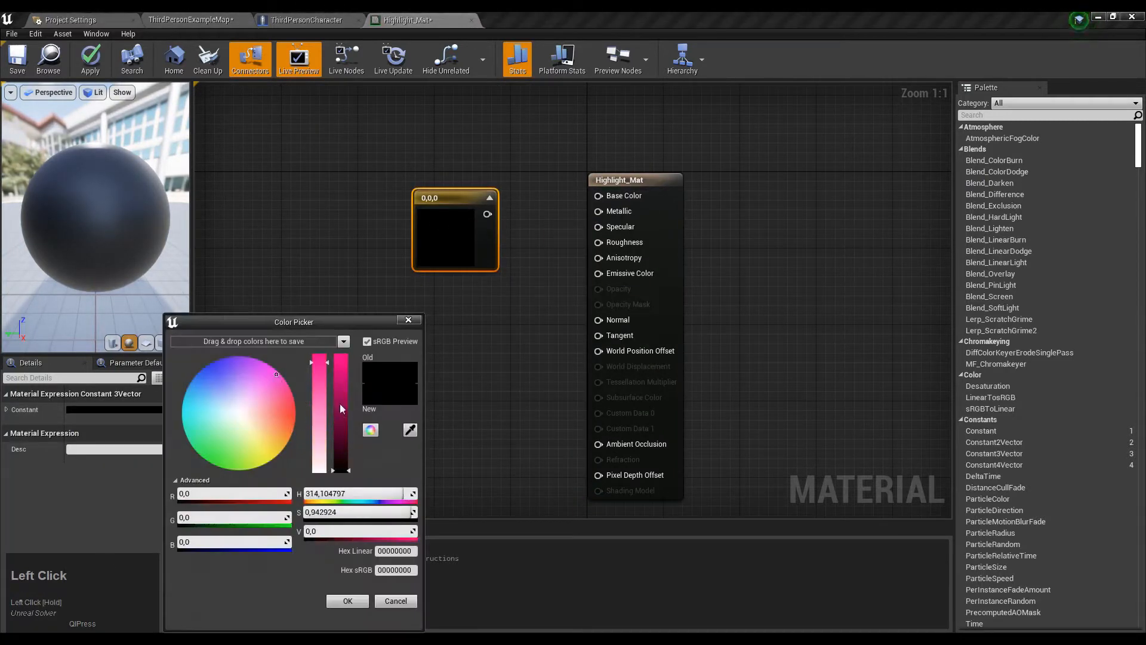
left_click(394, 600)
type("vector")
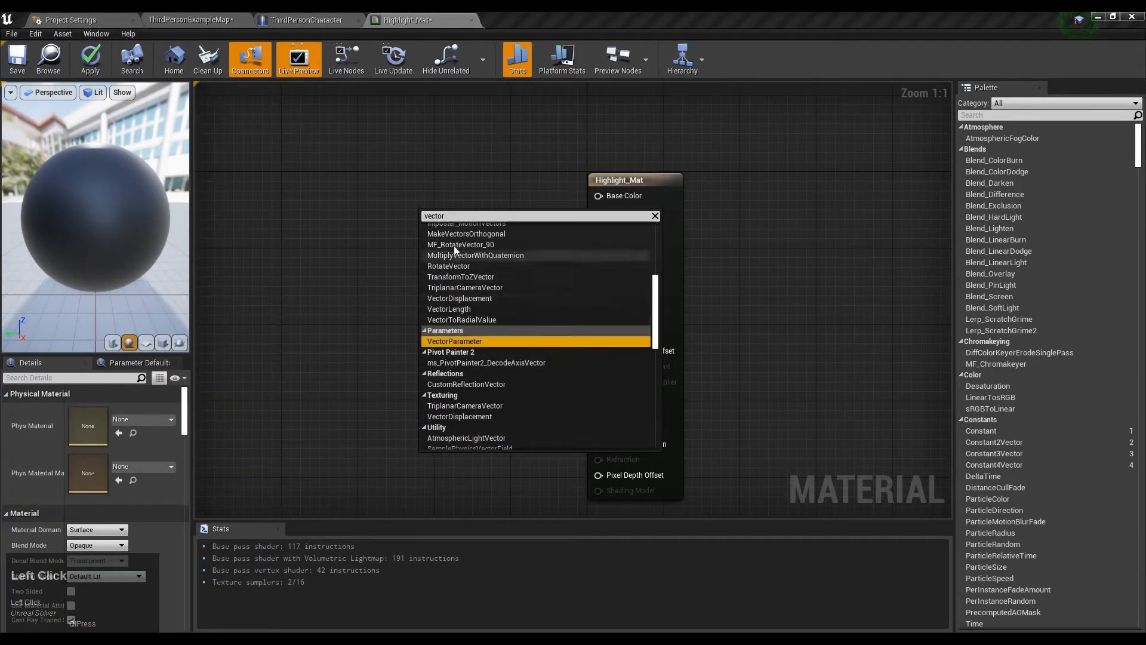
left_click(454, 340)
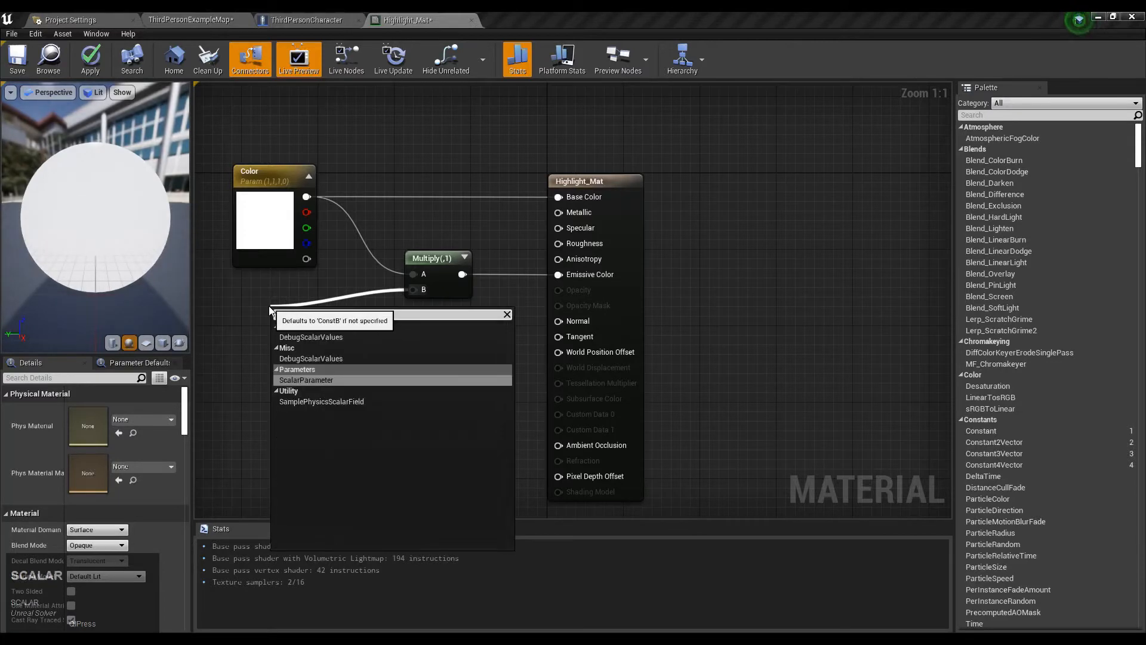
left_click(306, 380)
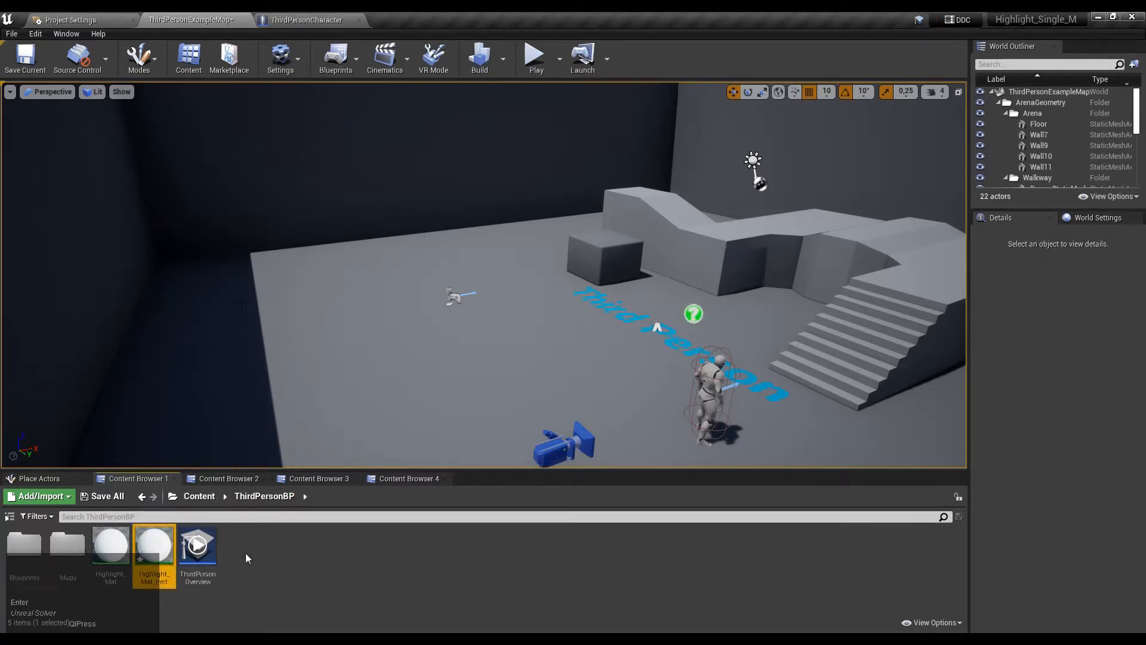
- In Highlight_Mat_Inst, override the Light and Color parameters, with Light at about 17.2
double_click(153, 545)
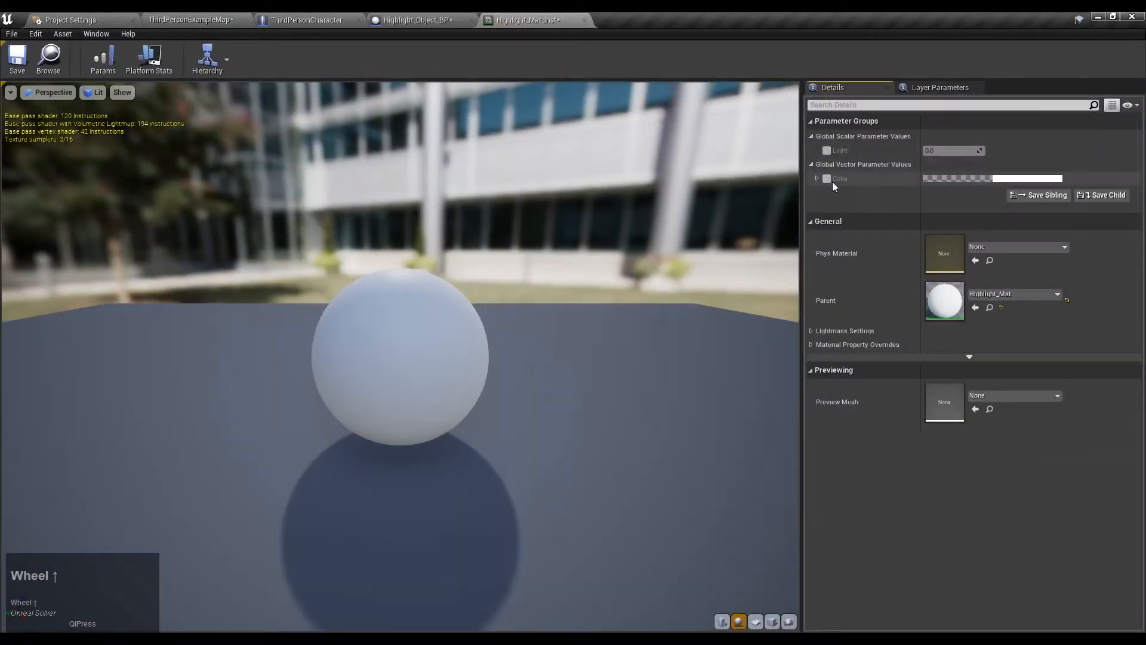
left_click(827, 150)
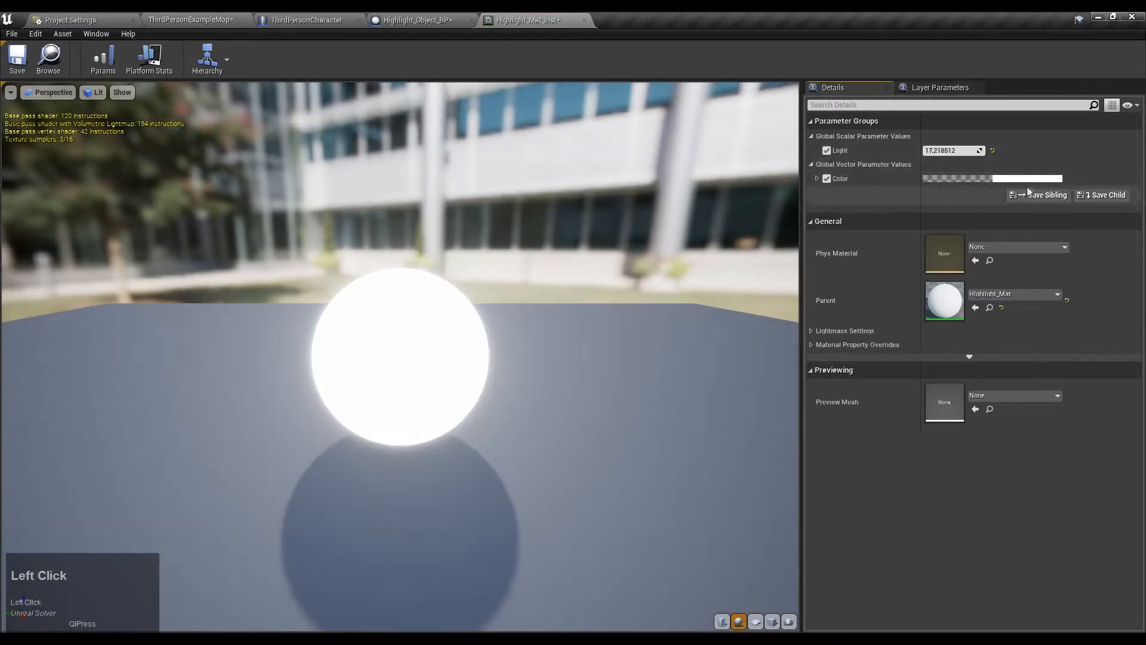
left_click(990, 179)
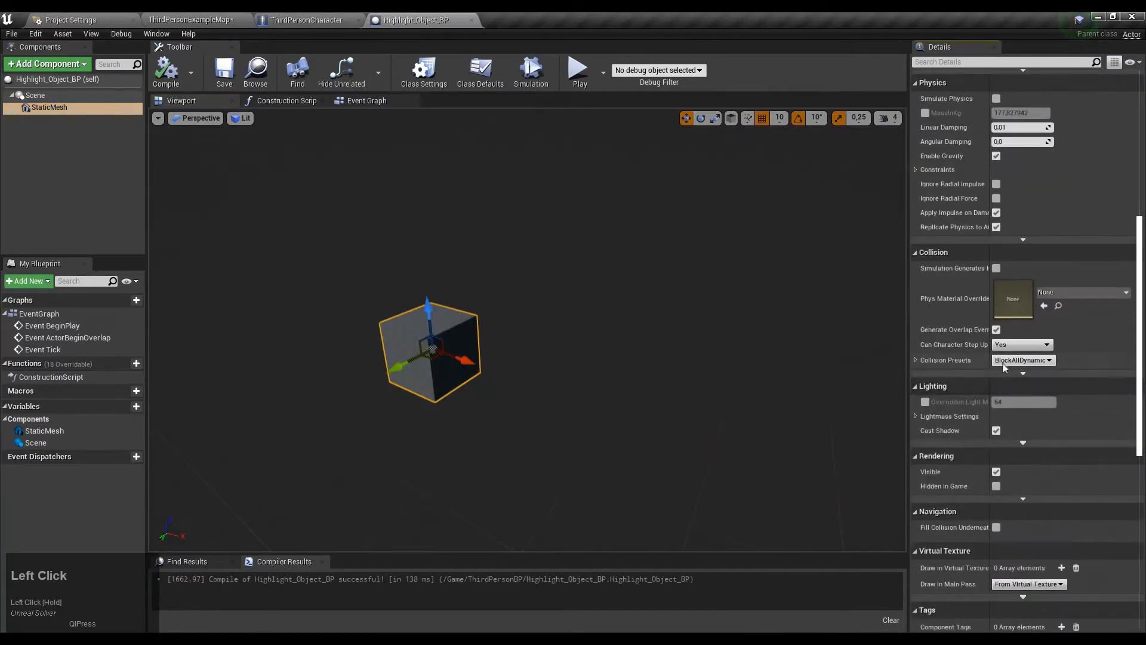
- Change the cube StaticMesh's Collision Preset from BlockAllDynamic to OverlapAllDynamic and recompile
left_click(1022, 359)
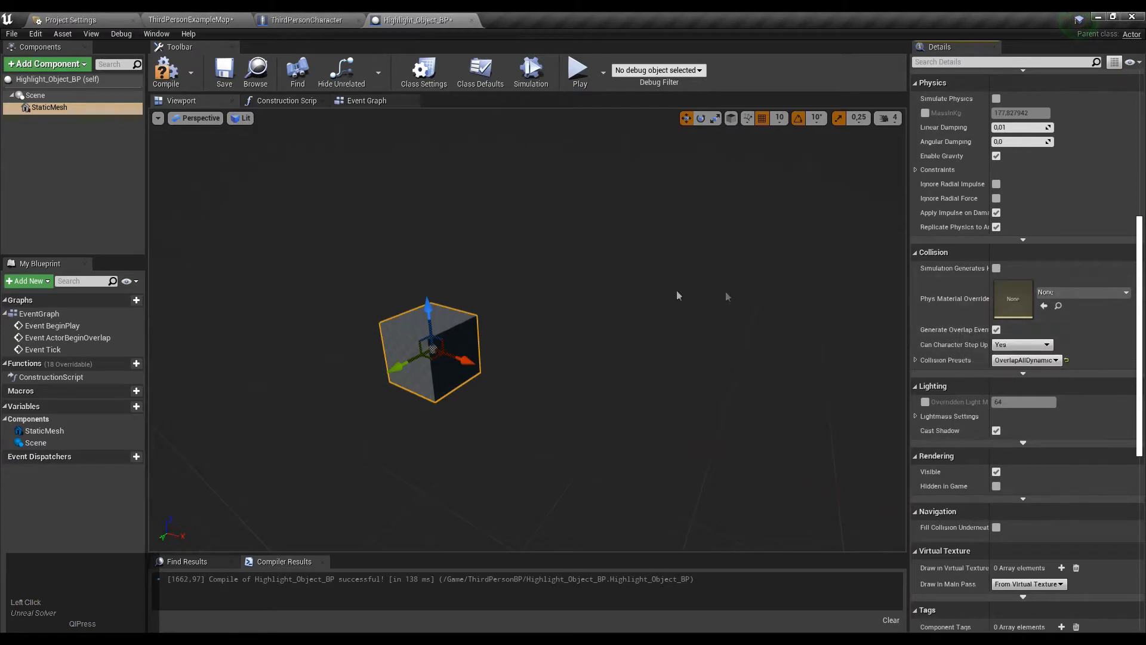
left_click(1025, 359)
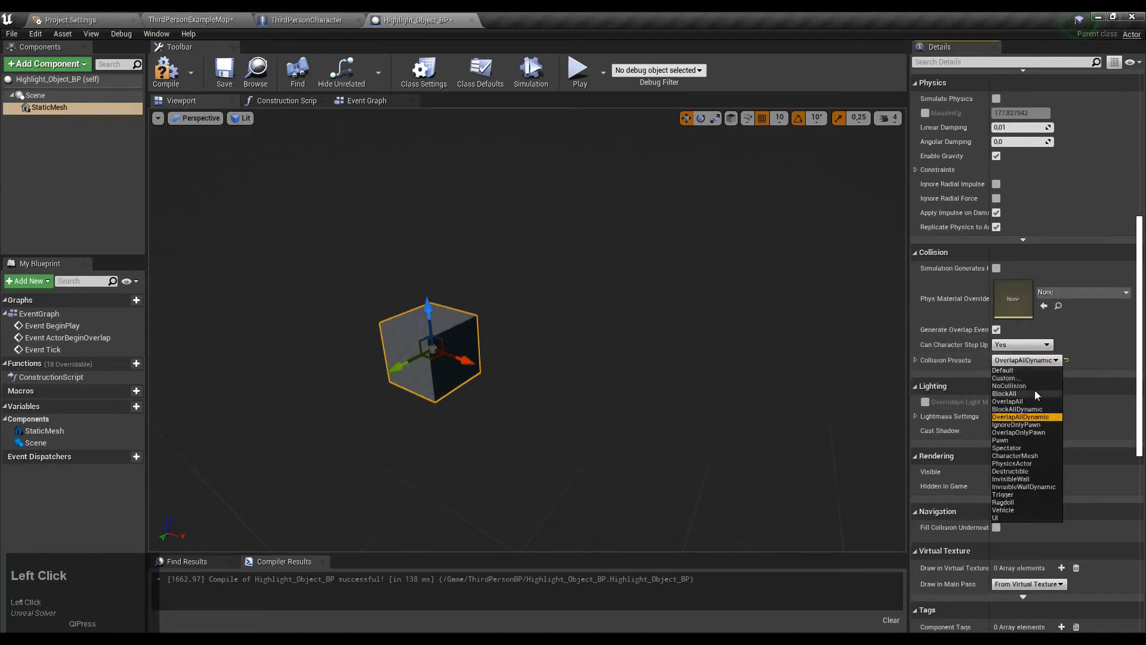
left_click(366, 100)
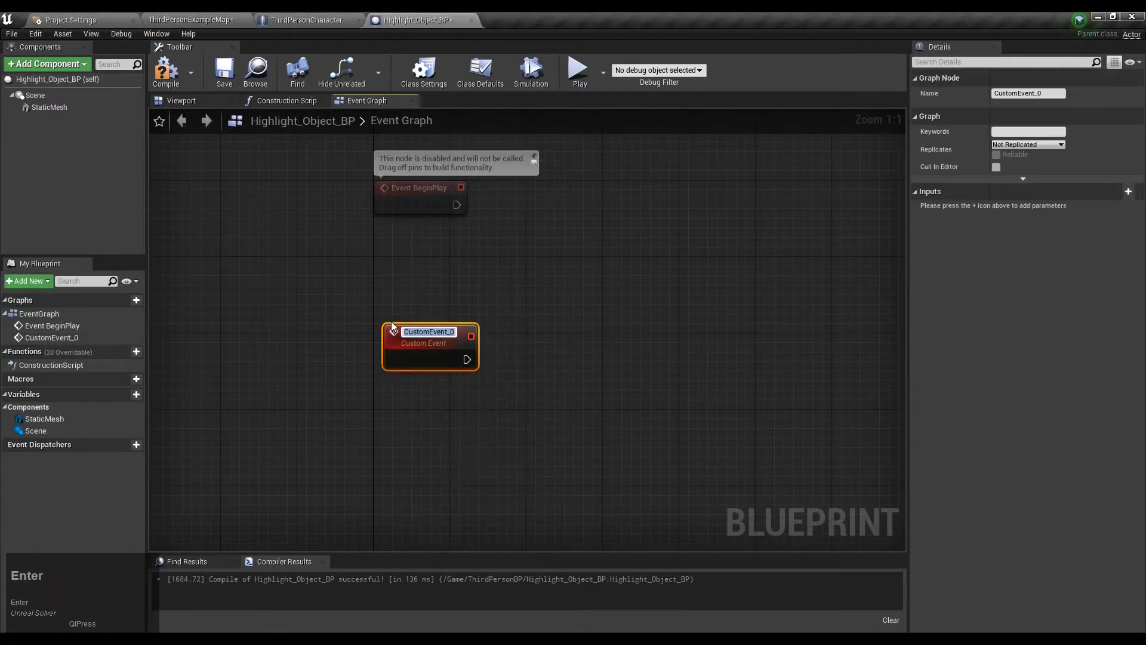
- Create the Highlight and Darken functions in My Blueprint
type("High")
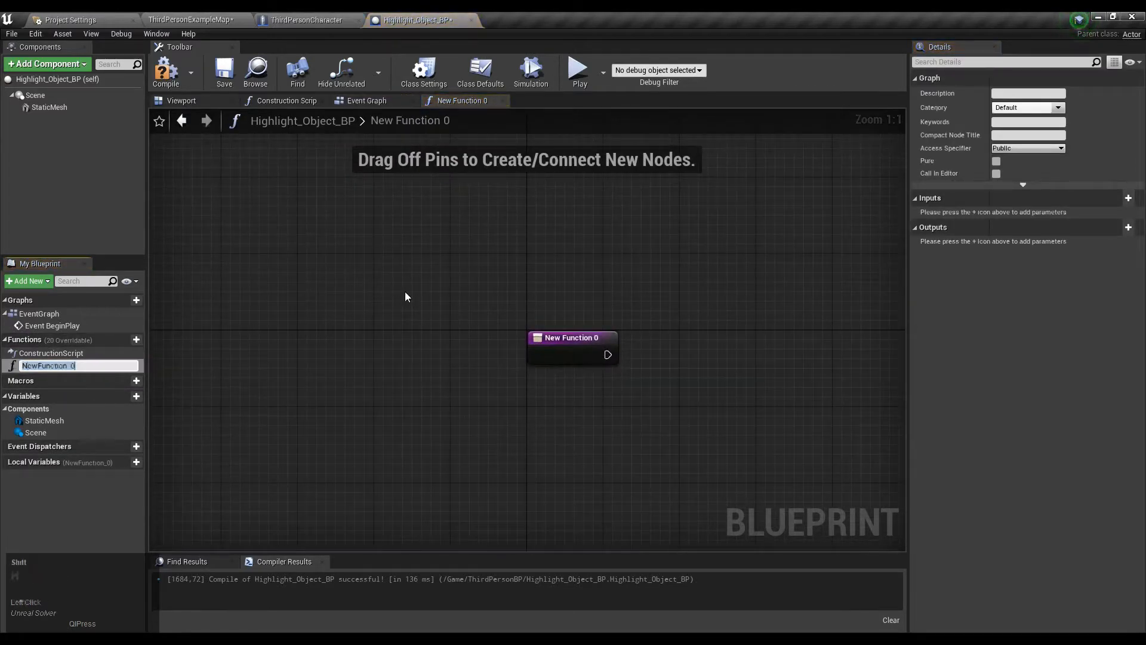
key("Enter")
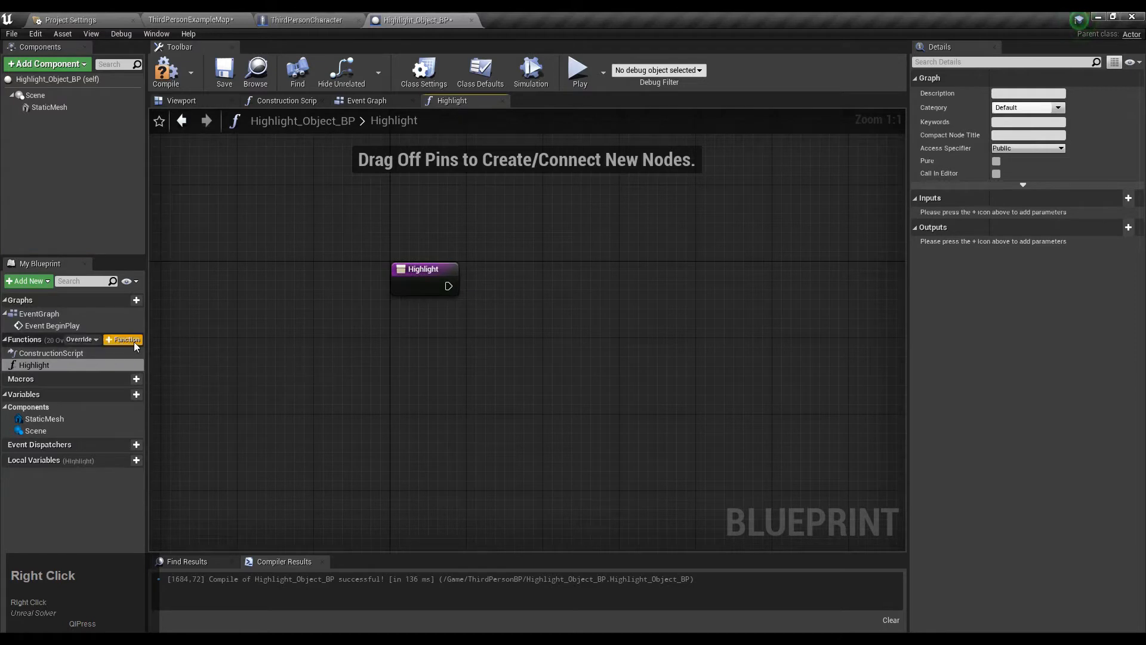
left_click(125, 339)
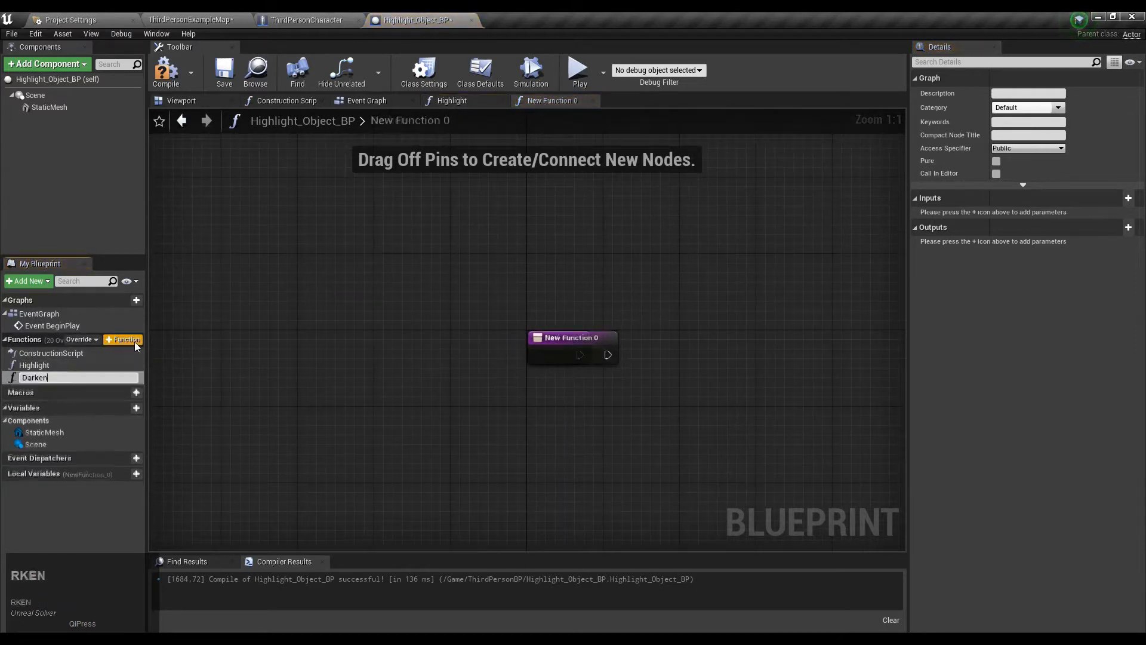
key("enter")
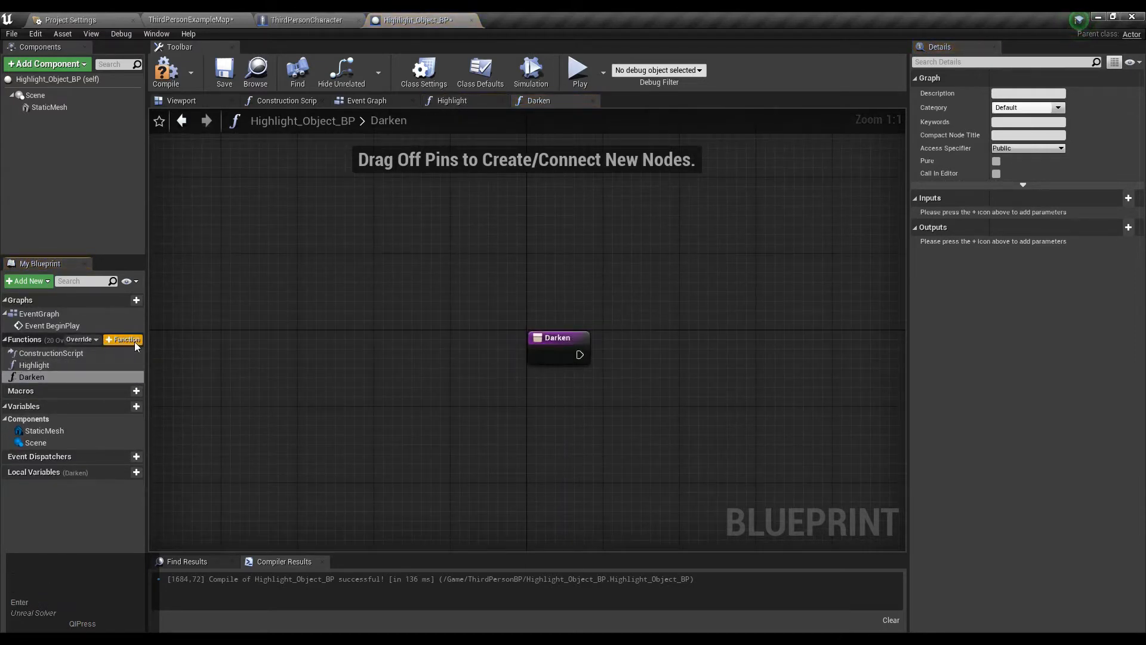
left_click(367, 100)
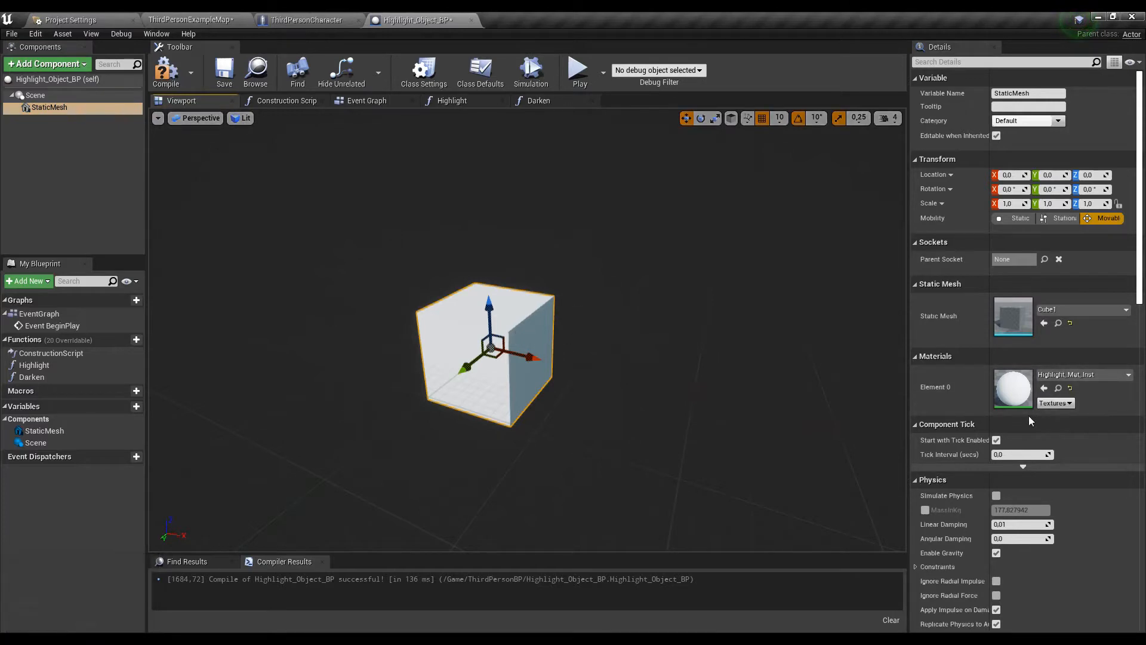
- On BeginPlay, create a dynamic instance of Highlight_Mat_Inst and promote it to Dynamic_Material
left_click(367, 101)
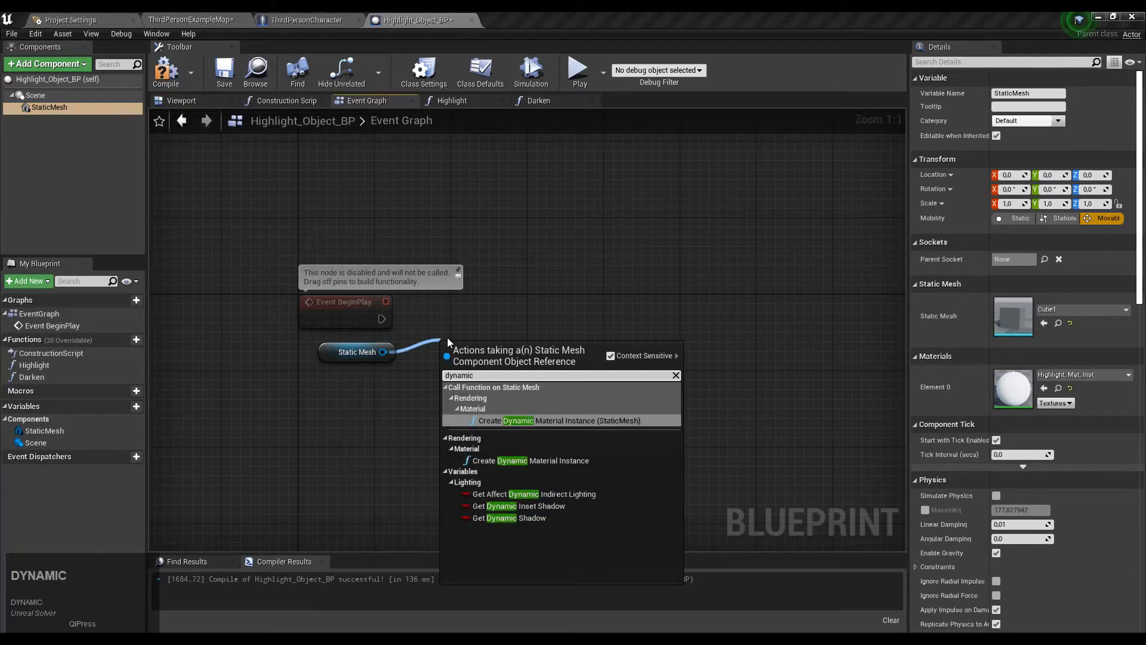
mouse_move(530, 460)
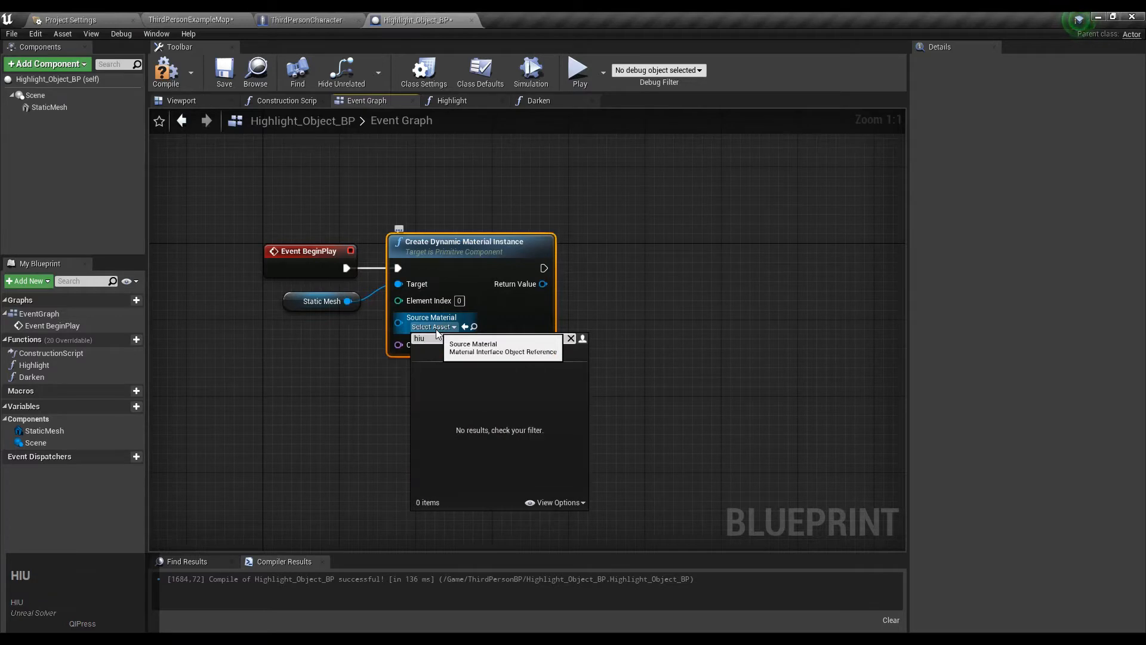
type("high")
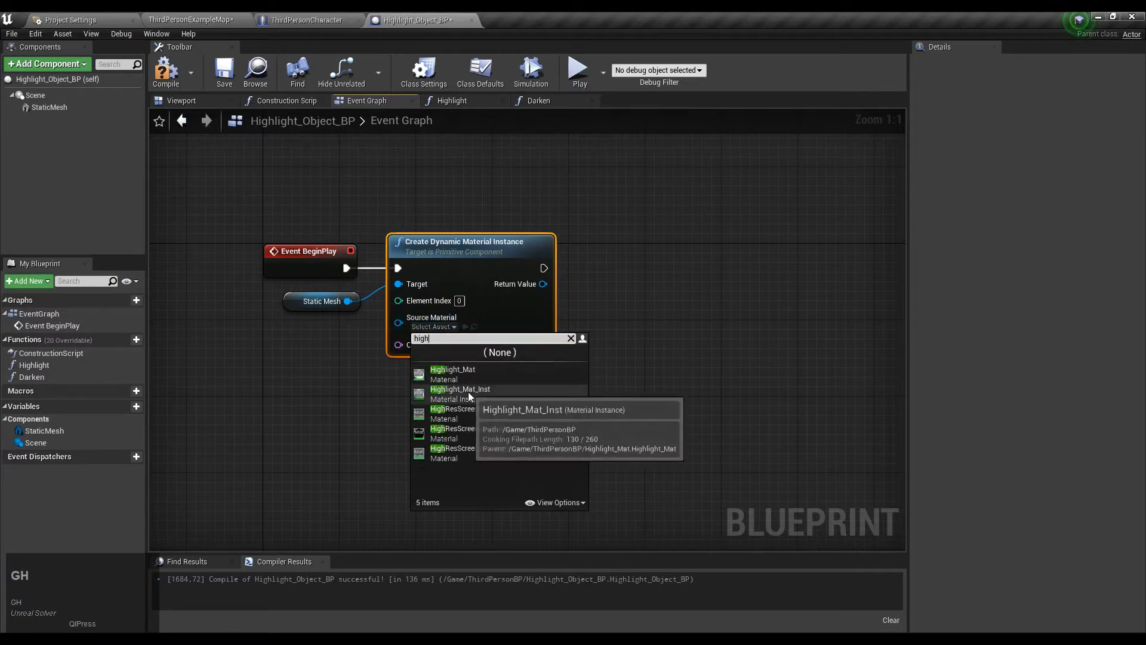
left_click(459, 389)
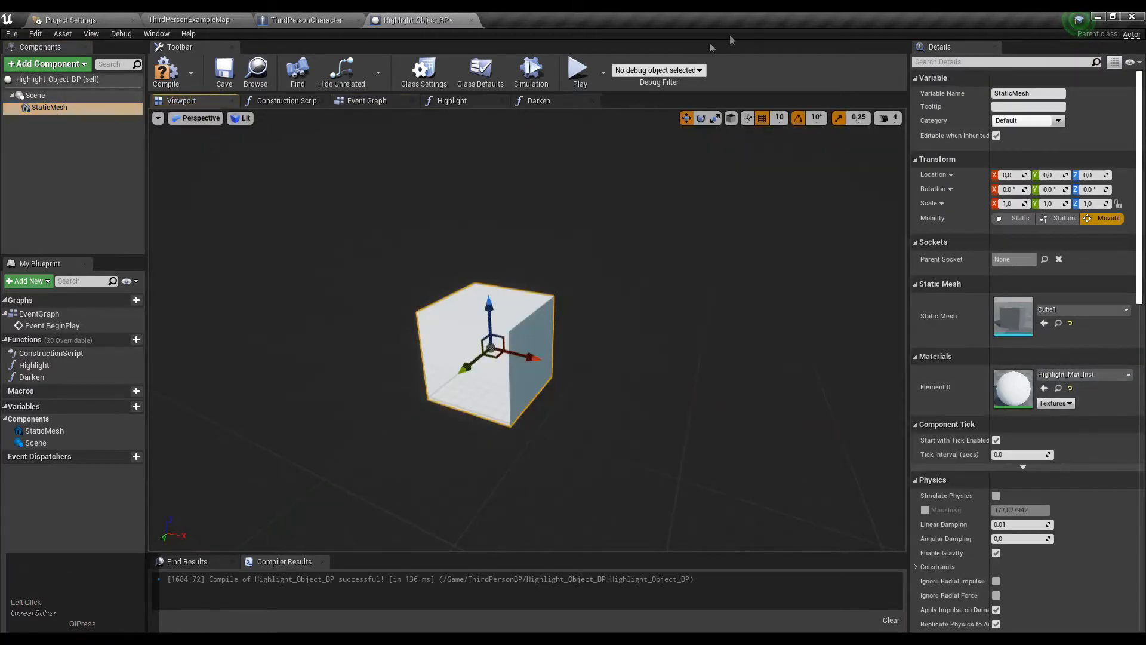
left_click(367, 100)
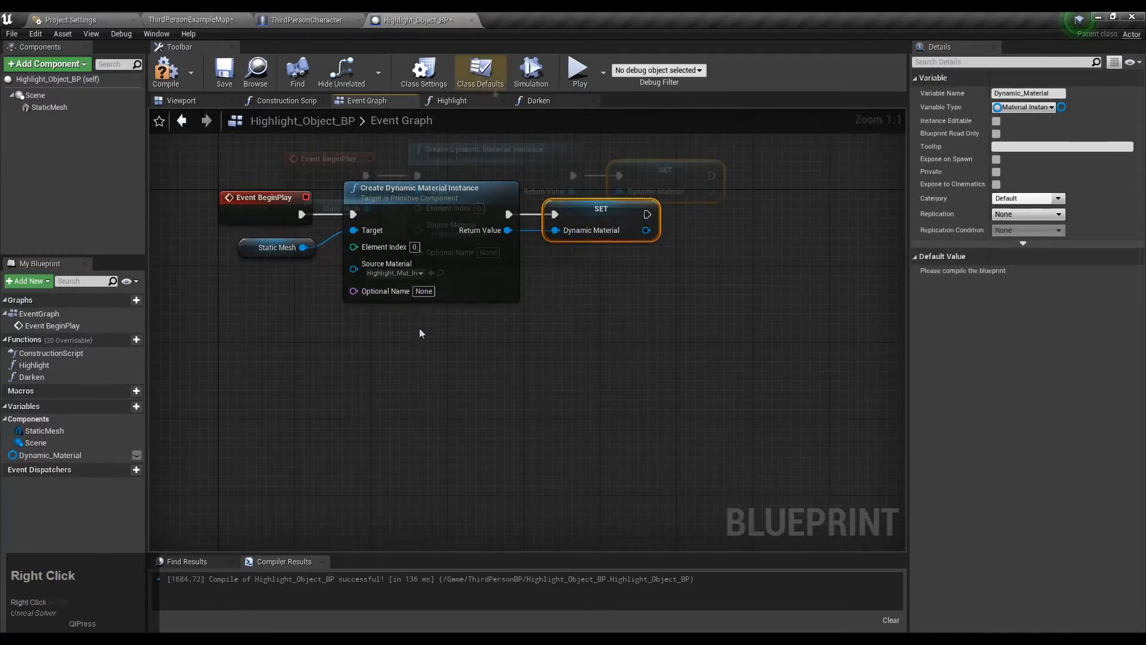
- In the Highlight function, add Set Scalar Parameter Value from Dynamic_Material
left_click(452, 100)
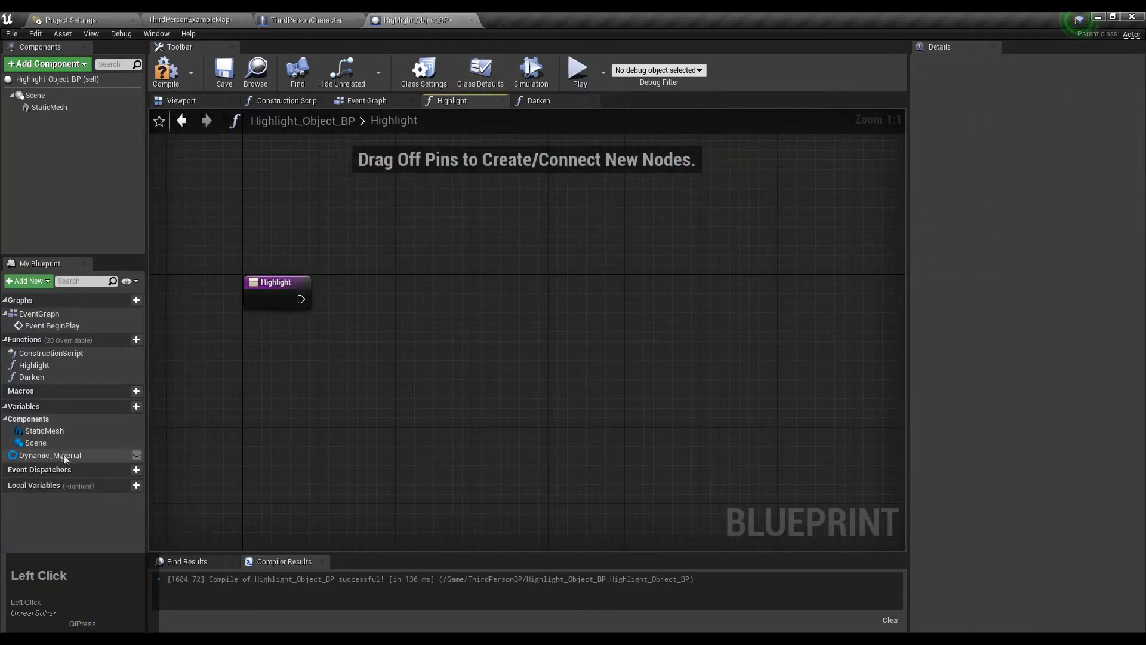
left_click_drag(50, 455, 285, 342)
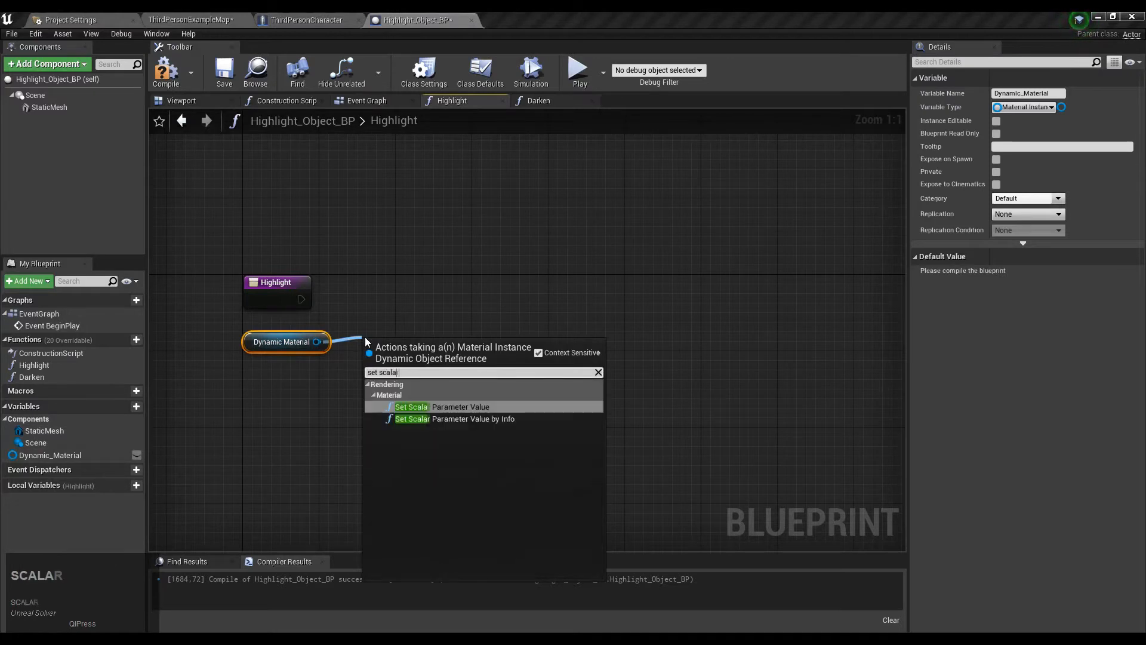
left_click(192, 19)
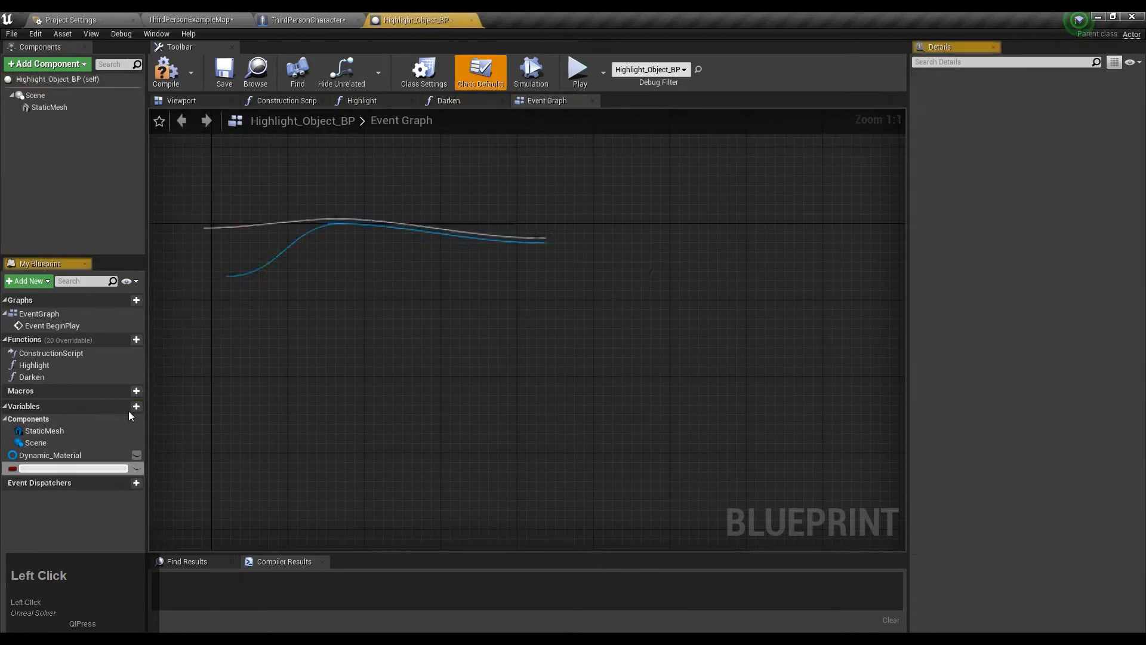
- Add a Boolean variable named 'Is Highlighted?' to Highlight_Object_BP
left_click(136, 406)
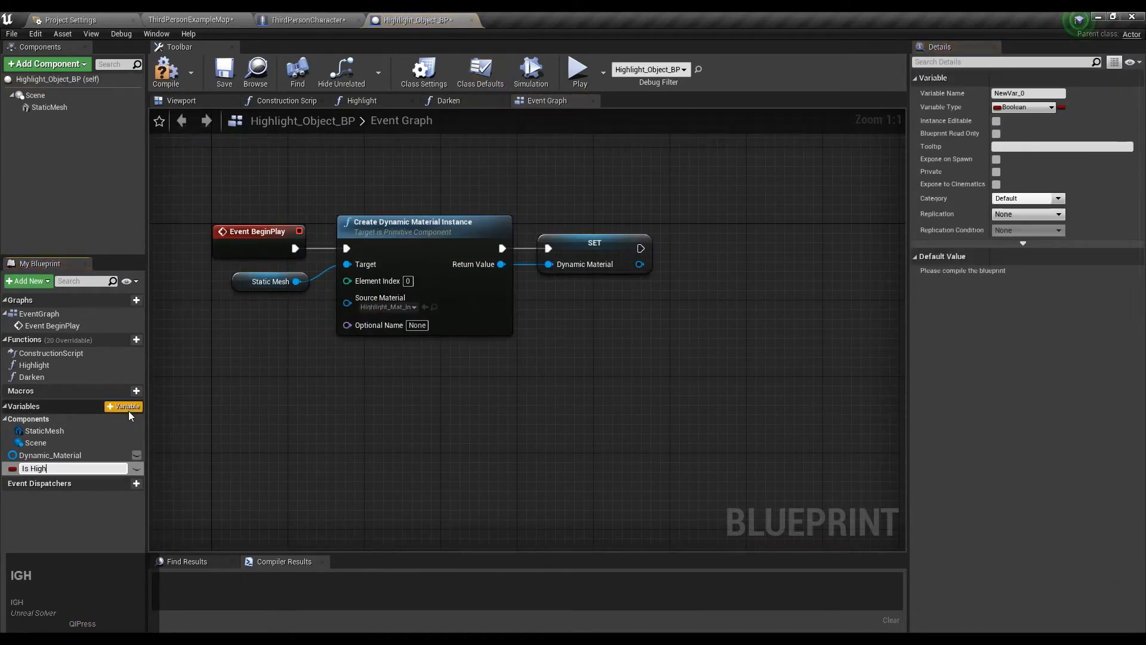
left_click(577, 69)
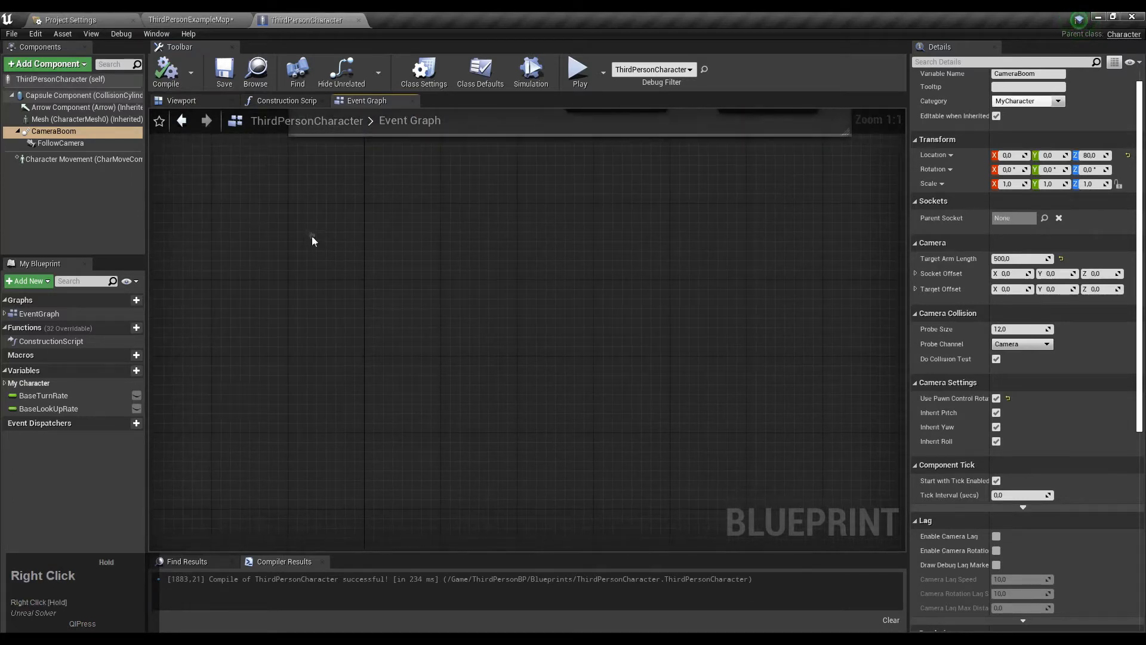
- Add Q and E key events; Q Pressed adds a sphere collision with radius 500
right_click(313, 241)
type("add coll")
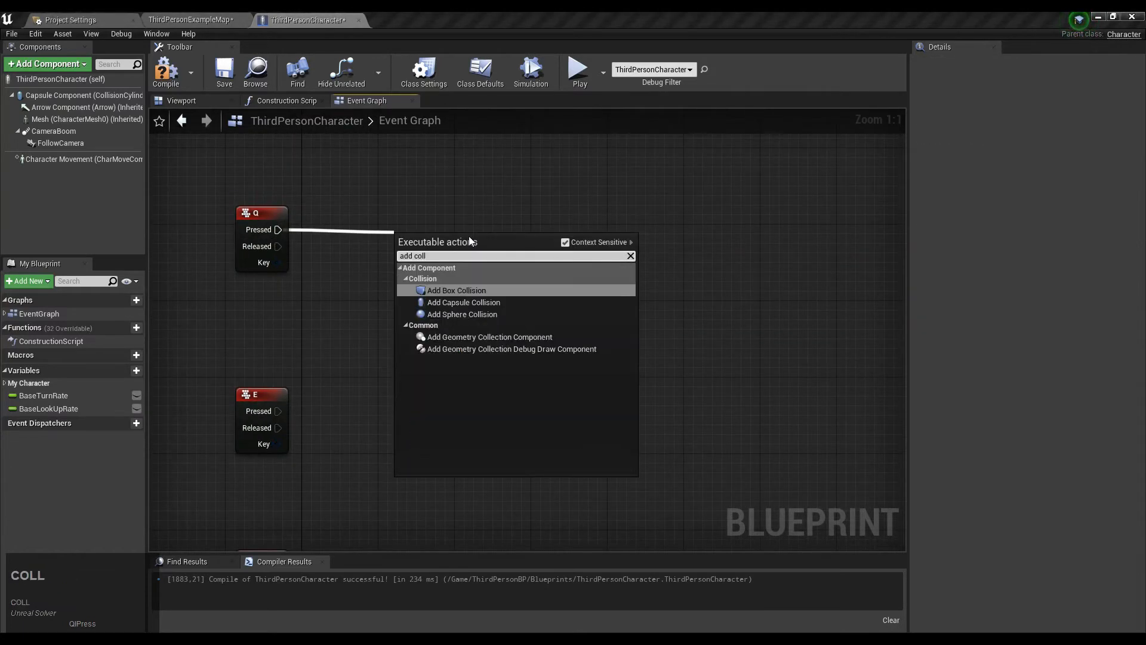
left_click(461, 314)
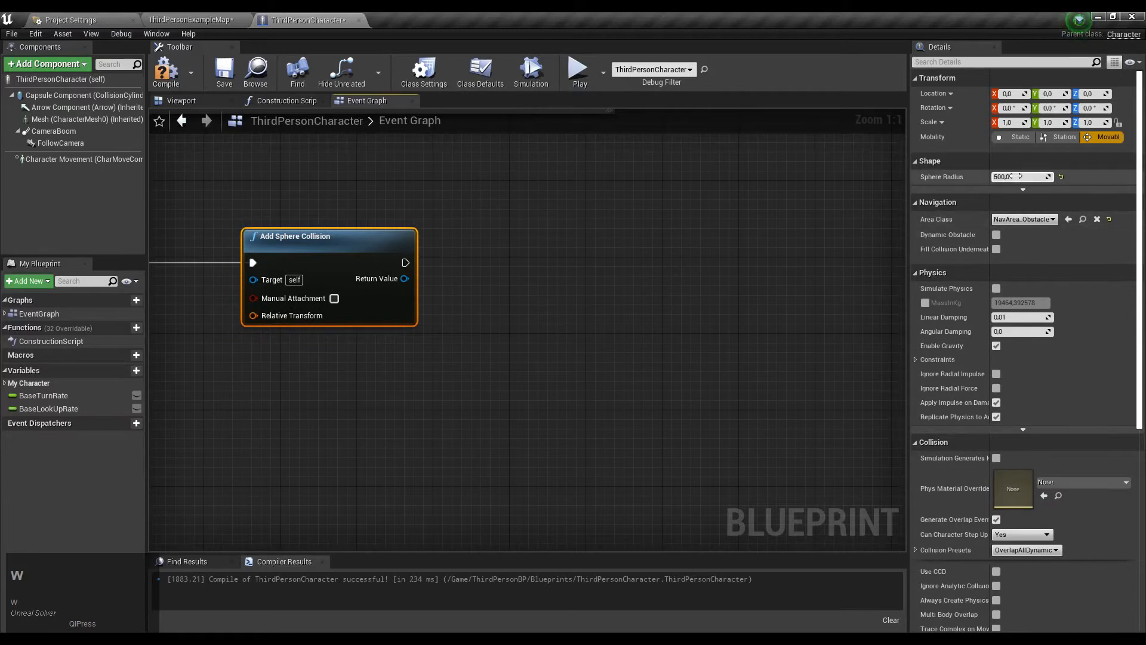
left_click(1019, 176)
type("1")
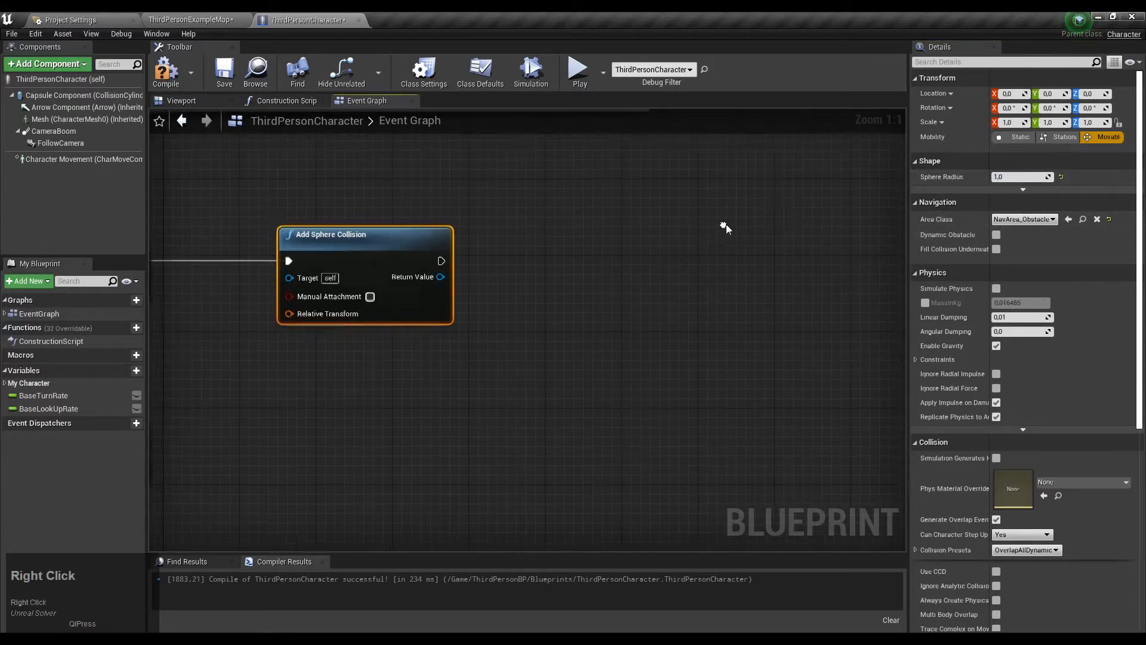
left_click_drag(440, 276, 559, 286)
type("500")
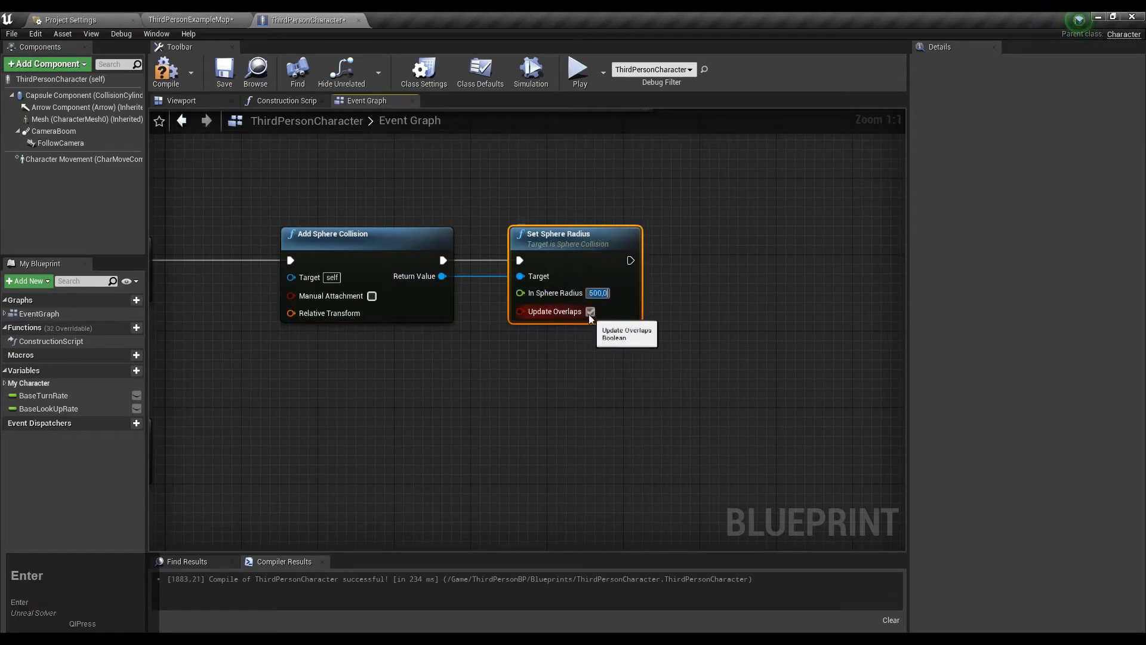
- Loop over overlapping actors, cast each to Highlight_Object_BP, and get 'Is Highlighted?'
scroll("down", 3)
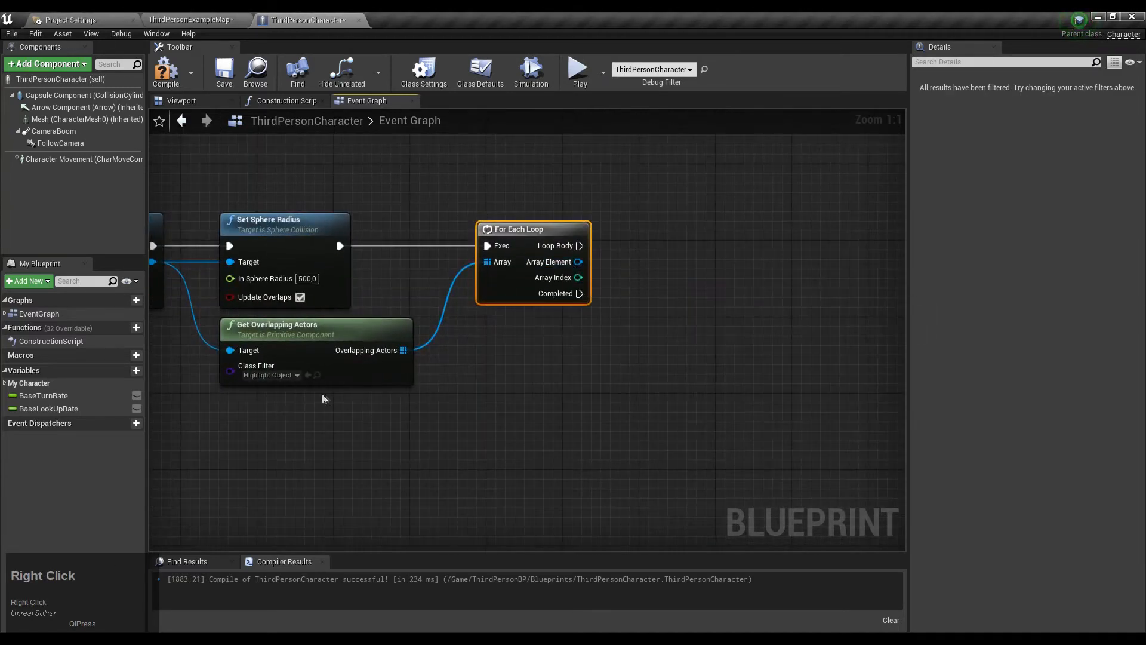
mouse_move(391, 351)
type("cast")
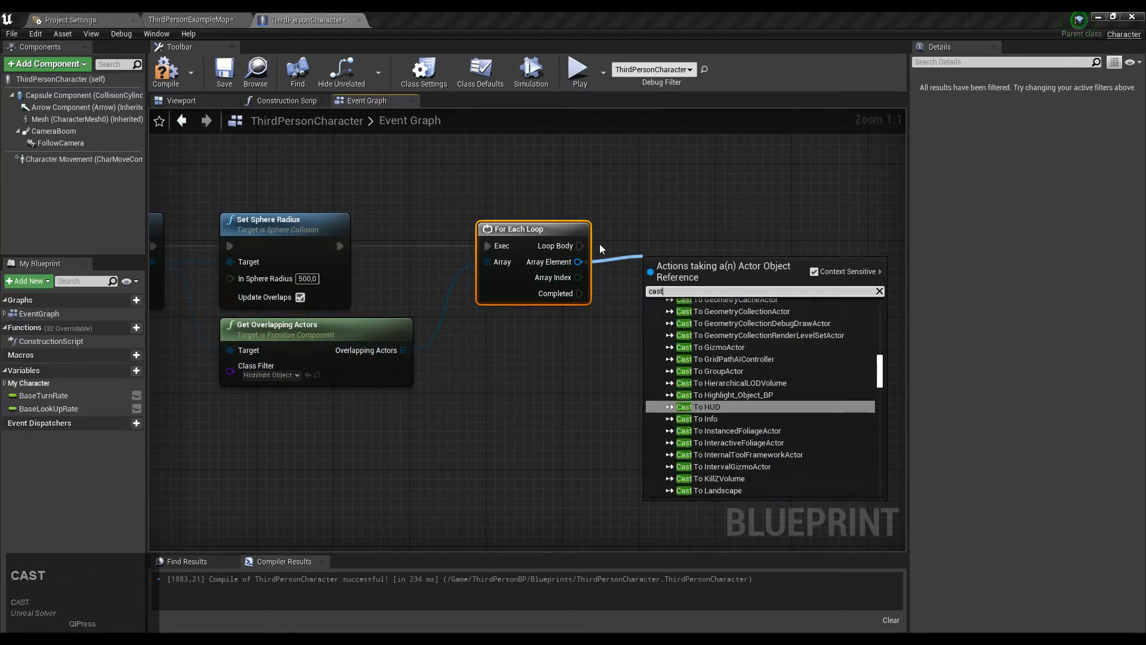
left_click(725, 394)
type("get high")
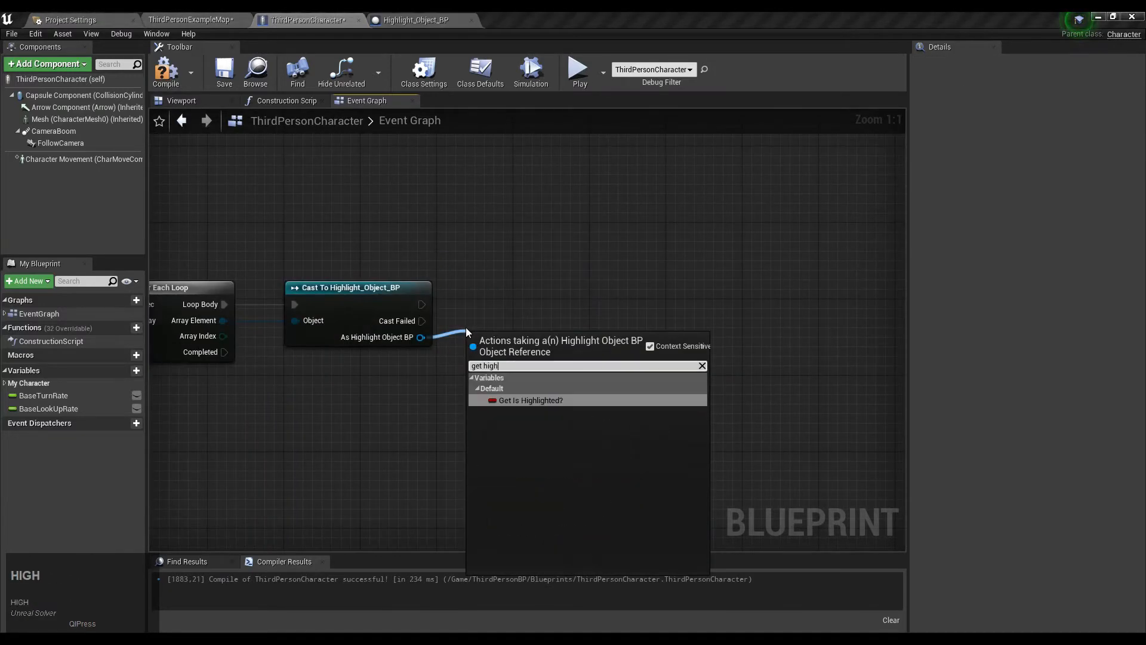
left_click(530, 400)
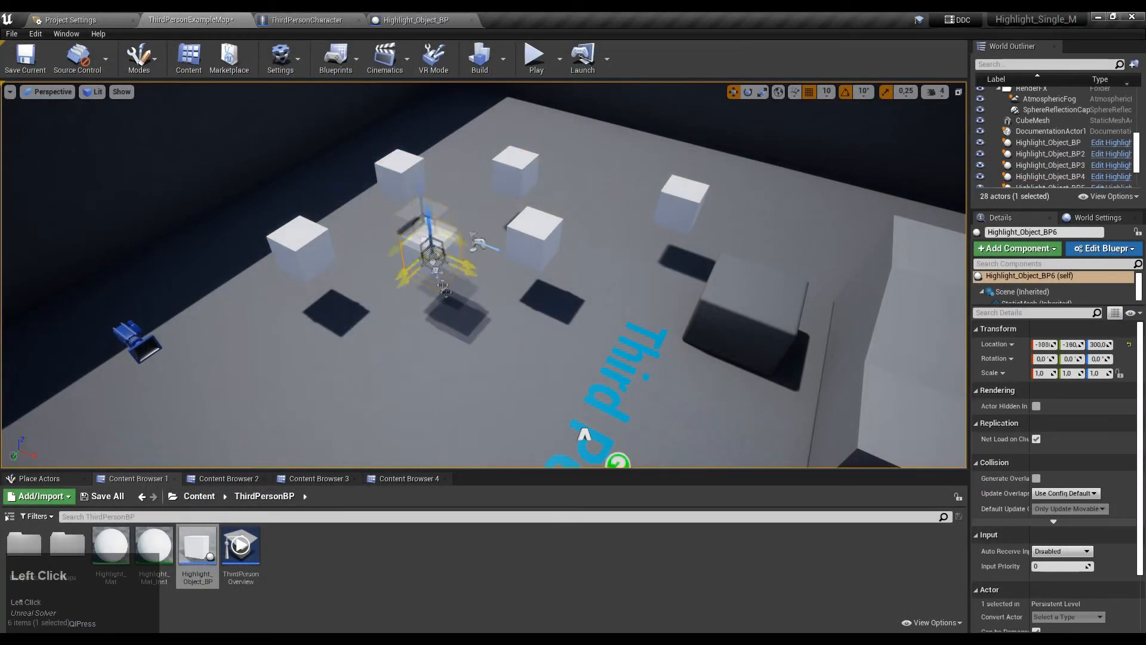
- Play-test the level, pressing Q, E and movement keys near the highlight cubes
left_click(535, 55)
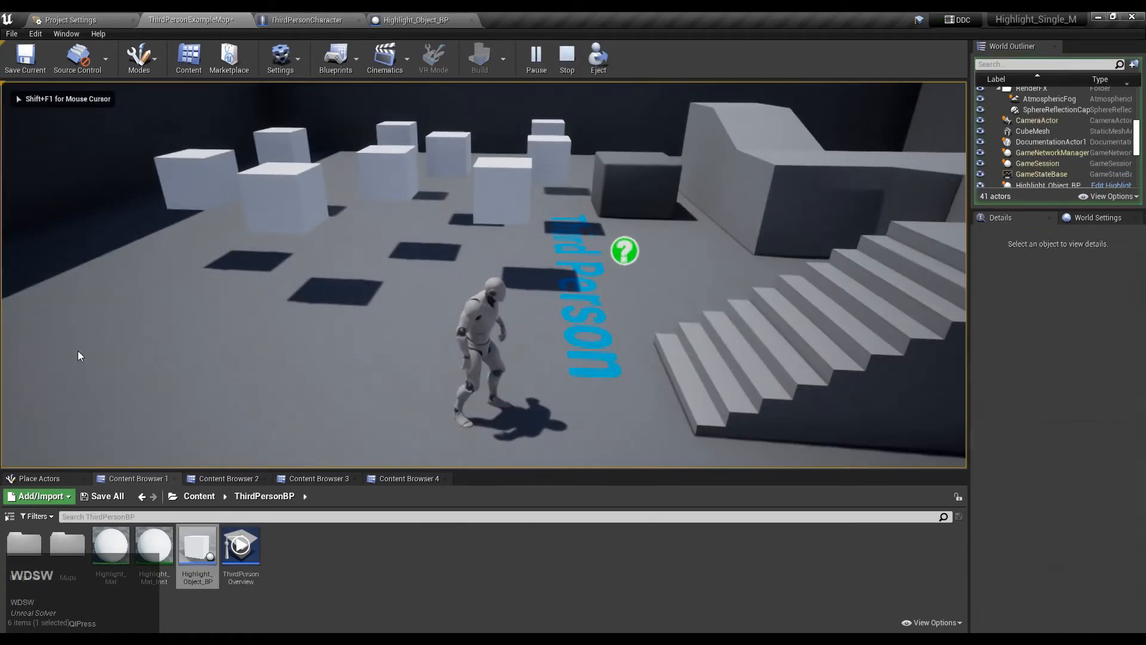
type("QQAWQ")
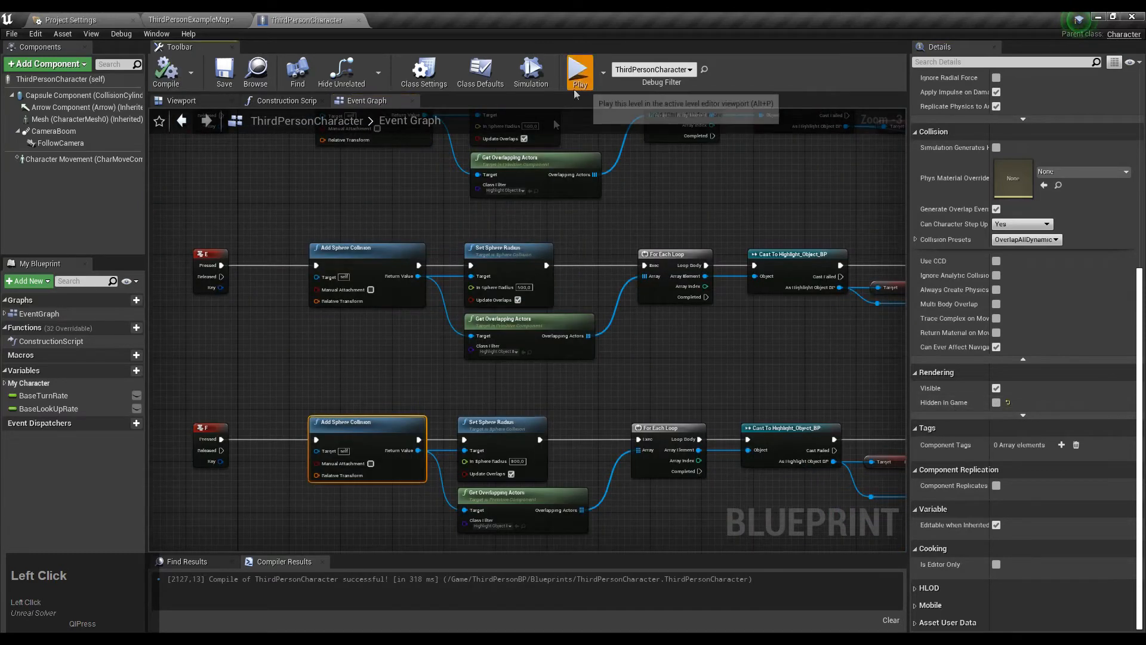
- Add an Is Valid check on the sphere collision before DestroyComponent, tidying its wire
type("is val")
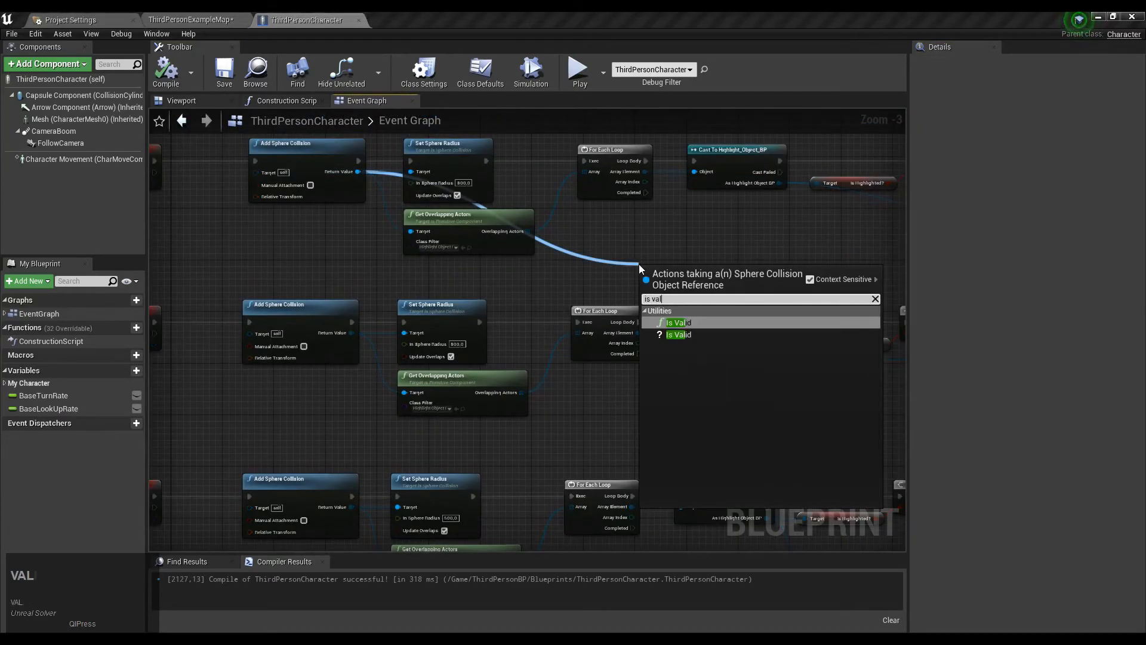
left_click(675, 322)
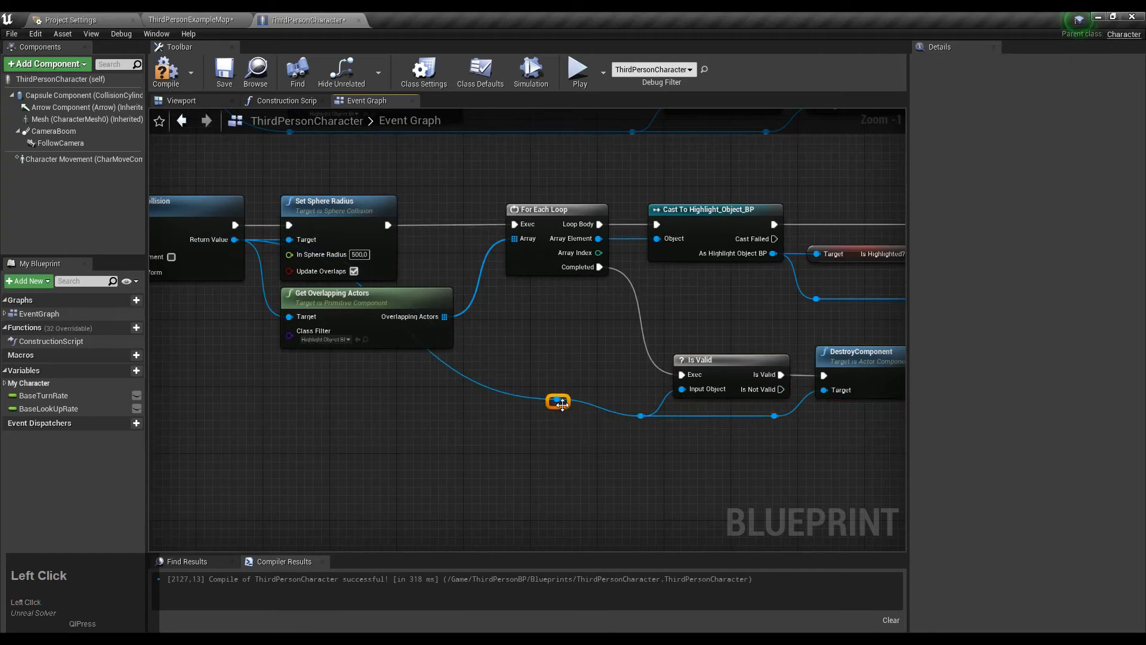
left_click_drag(557, 401, 281, 417)
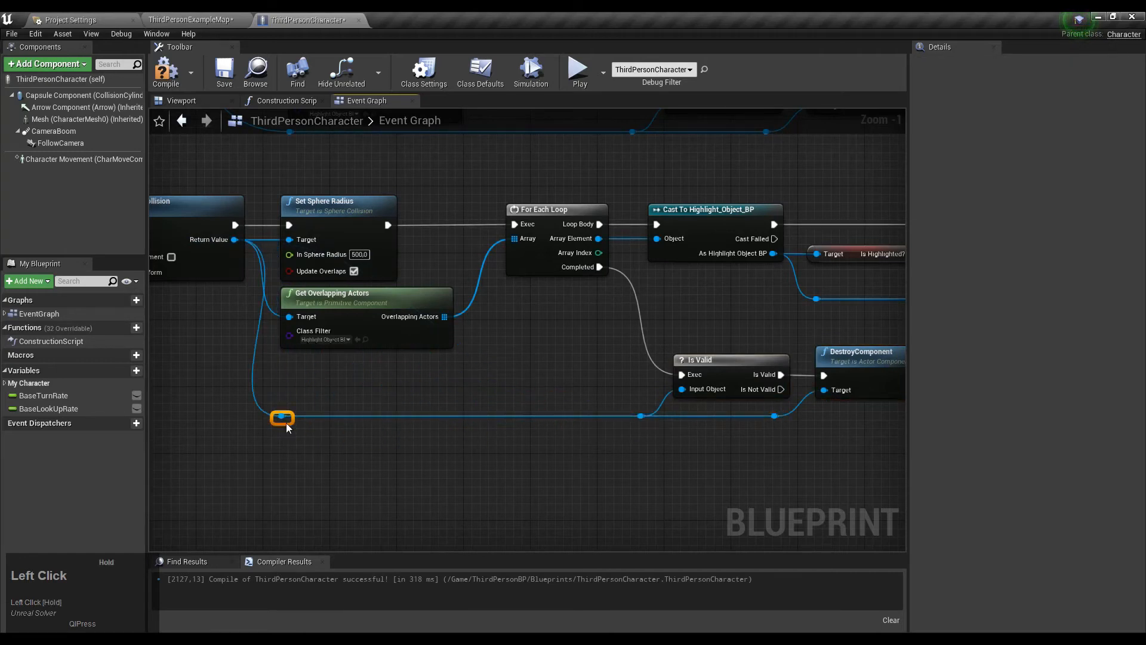